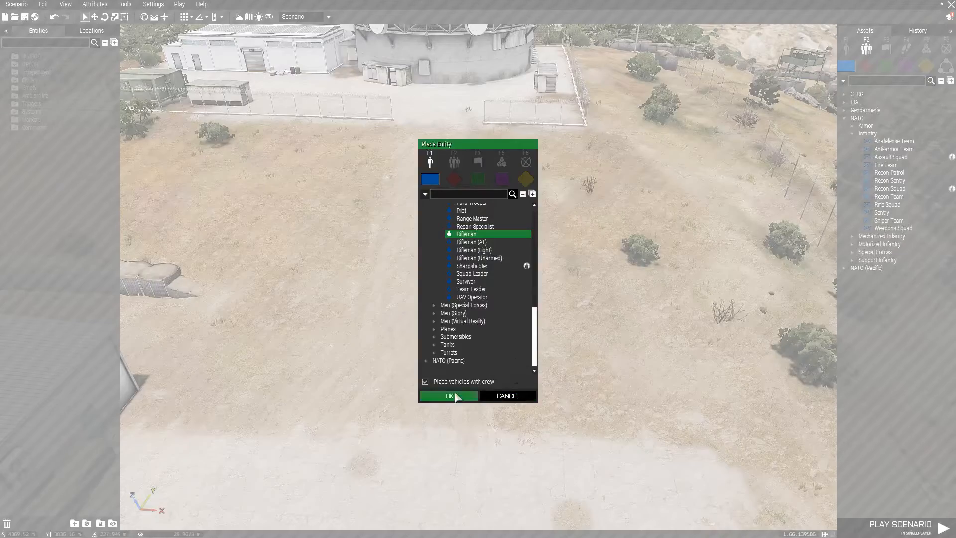
Place a NATO Rifleman and a Pen (Black) object on the solar-panelled rooftop.
left_click(448, 395)
type("pen")
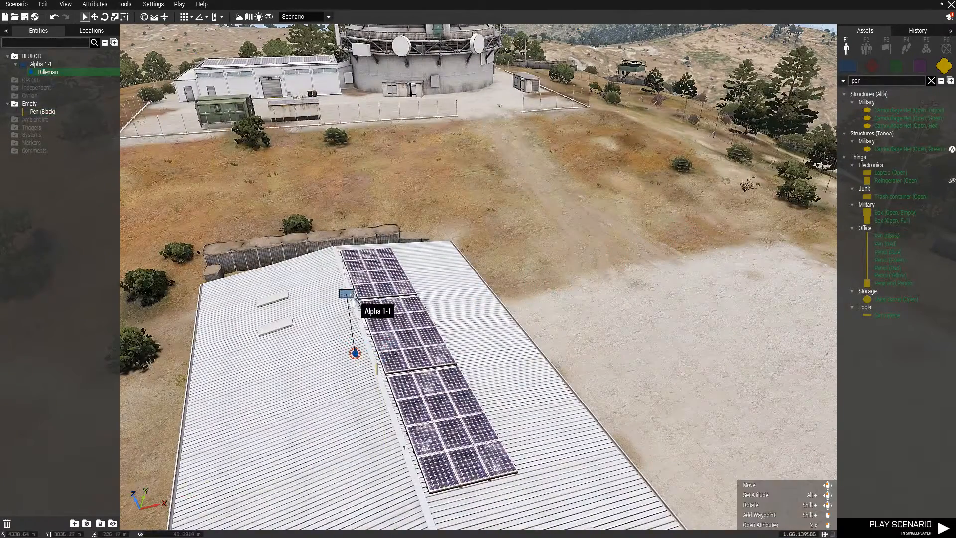
left_click_drag(345, 293, 332, 309)
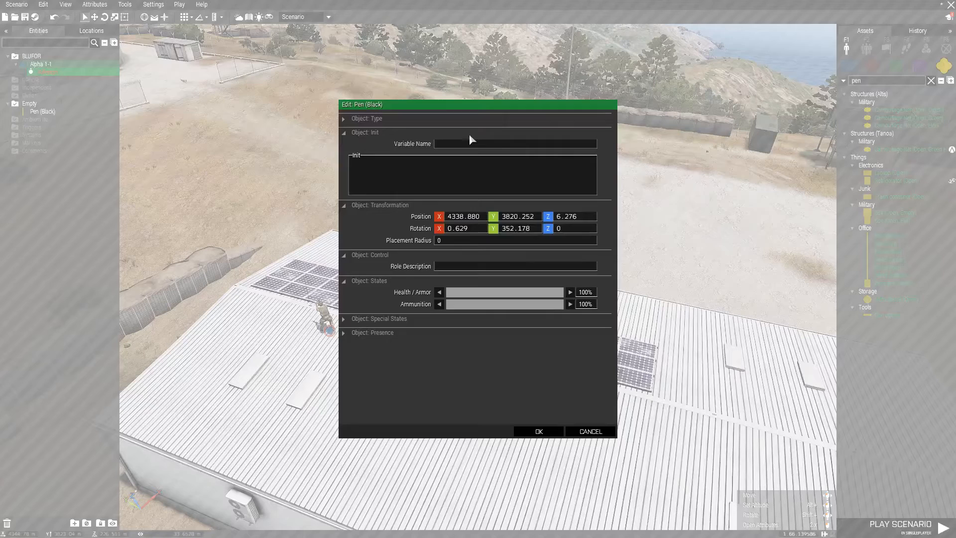
Name the black pen RAPPEL_POSITION in its Object: Init variable name field.
left_click(364, 132)
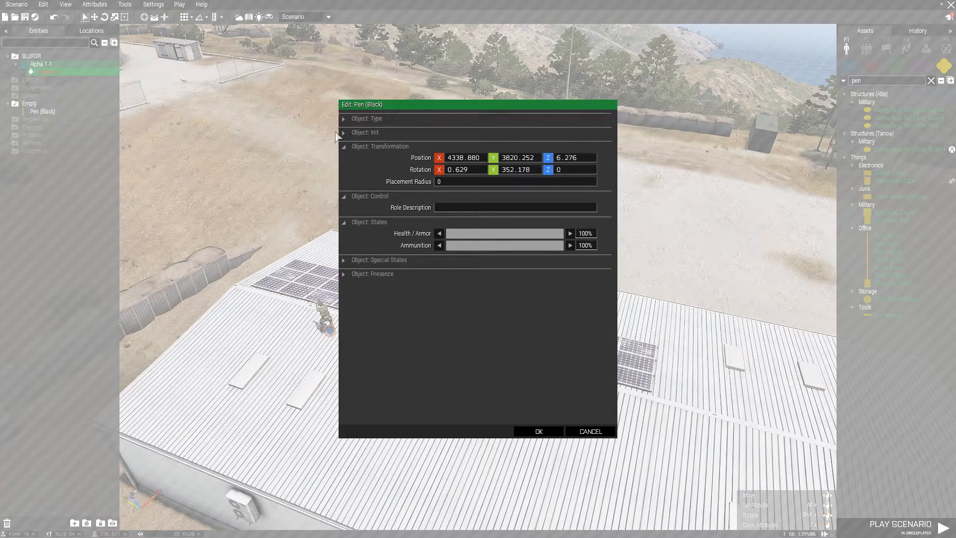
left_click(343, 132)
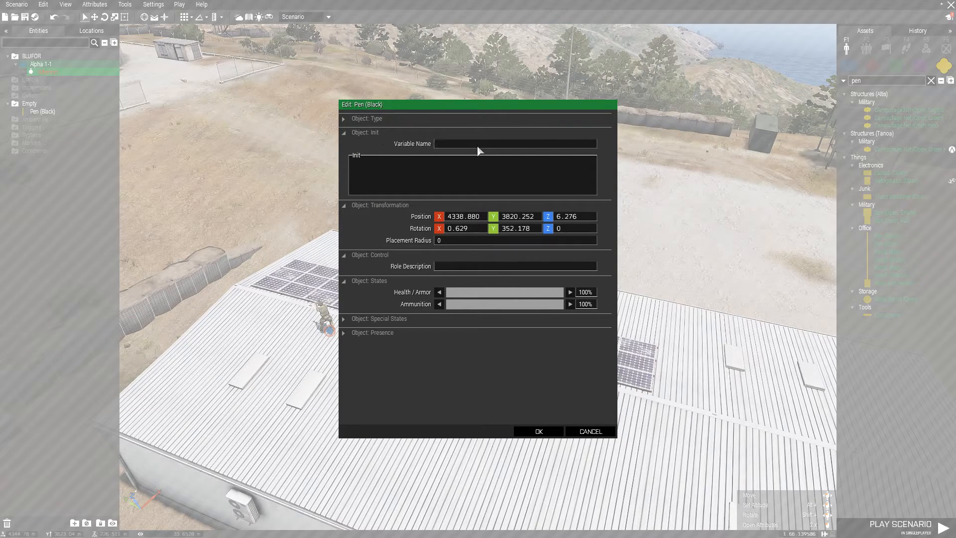
type("RAPPEL_POSITION")
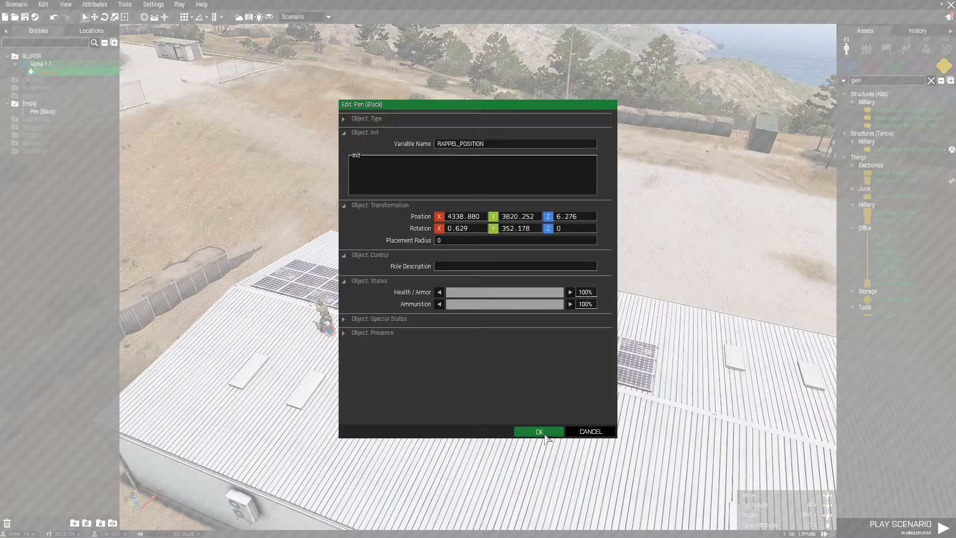
left_click(537, 431)
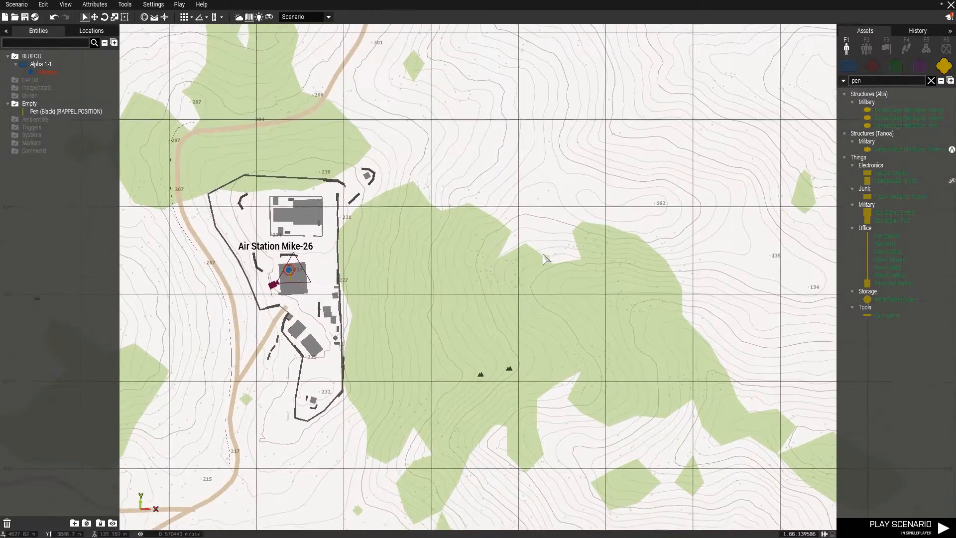
Place a crewed NATO UH-80 Ghost Hawk on the road north of Air Station Mike-26.
right_click(544, 258)
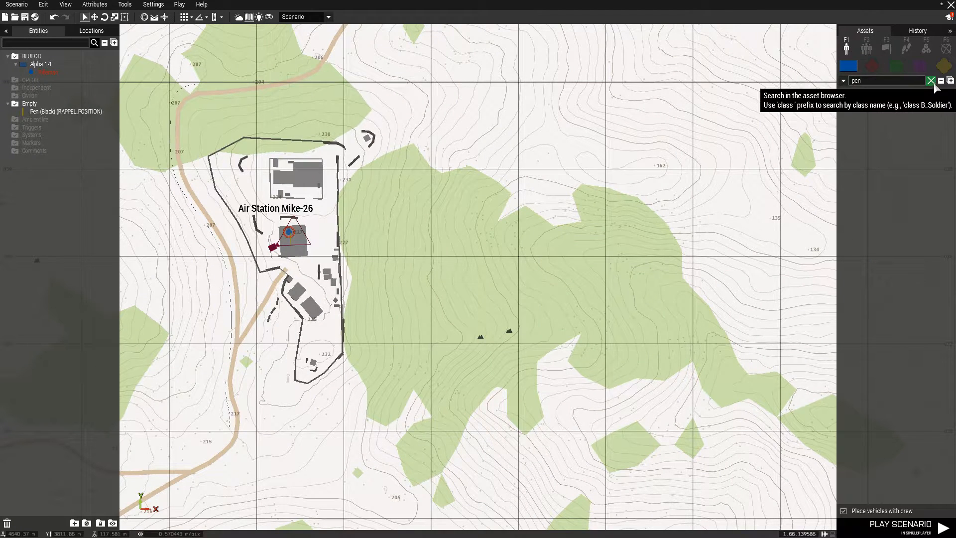
left_click(931, 81)
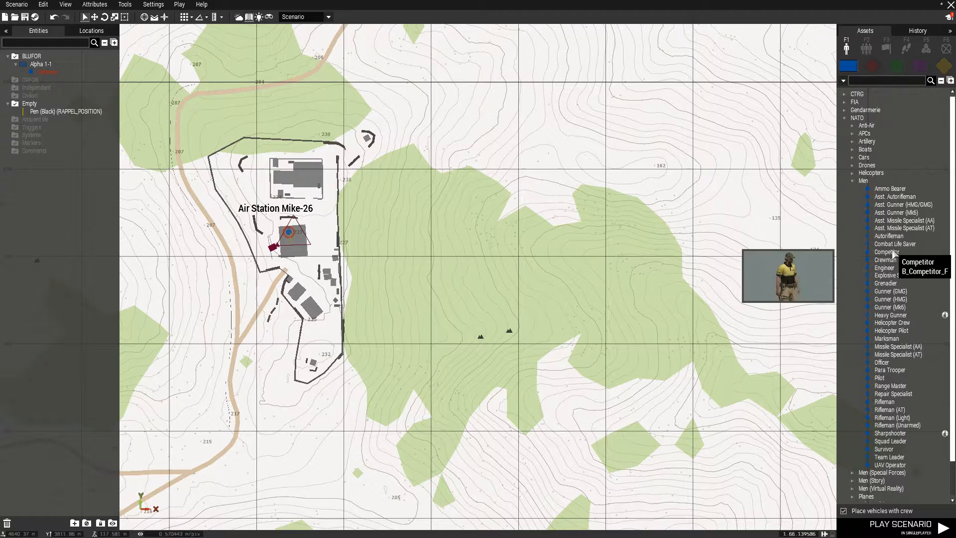
left_click(853, 172)
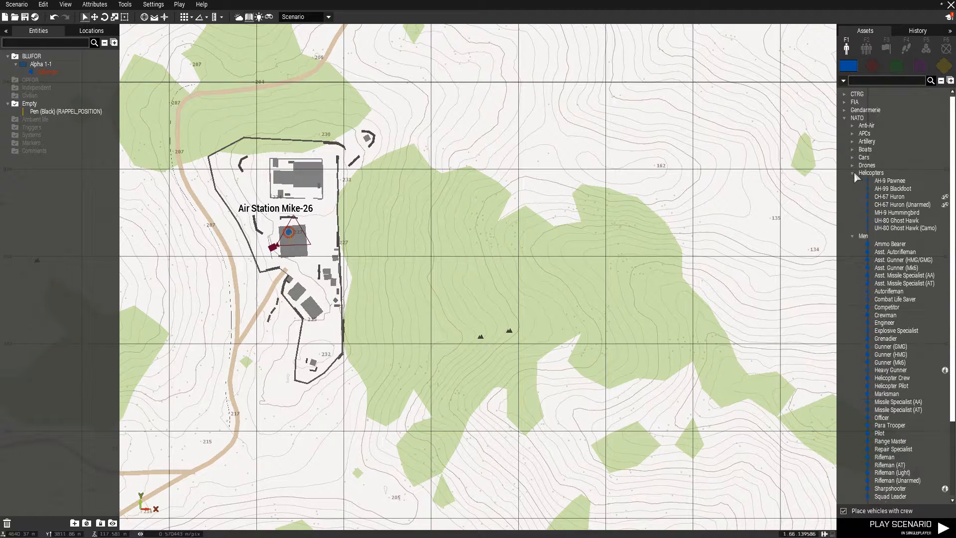
mouse_move(897, 212)
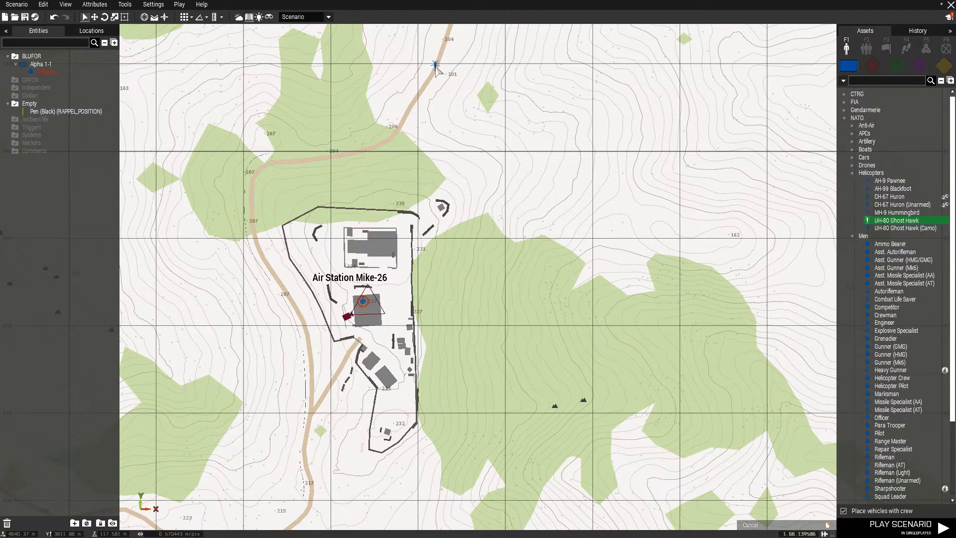
left_click(460, 67)
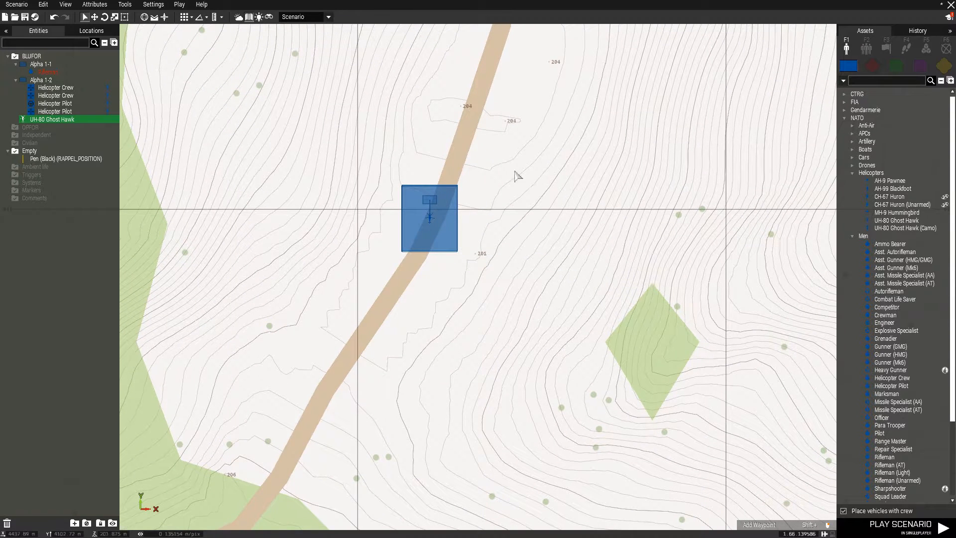
Place a NATO Fire Team group beside the Ghost Hawk and load it into the helicopter.
left_click(865, 48)
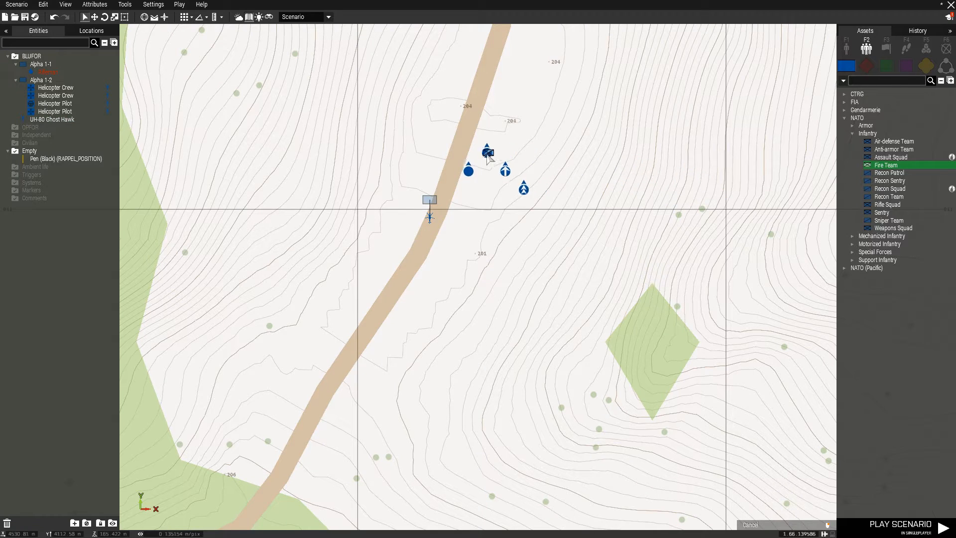
right_click(488, 152)
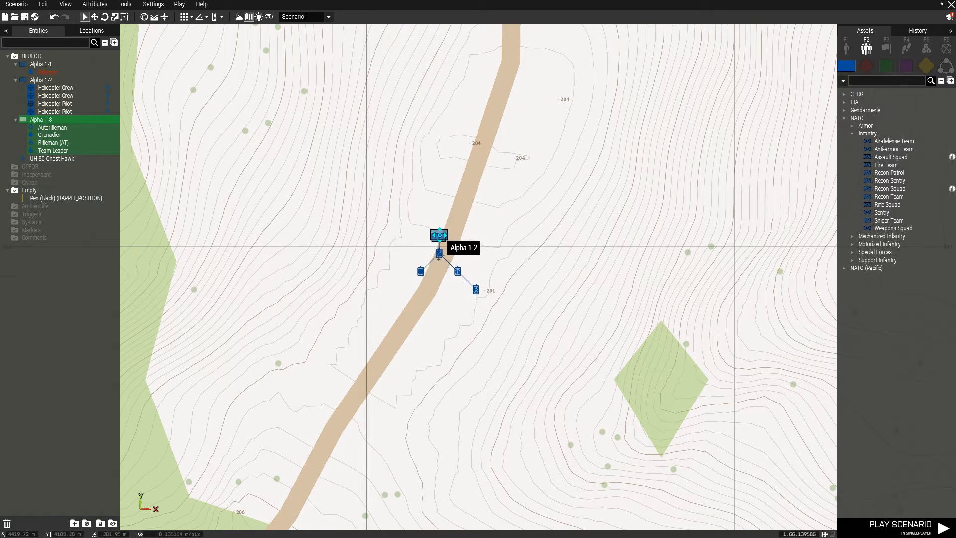
left_click_drag(438, 234, 446, 273)
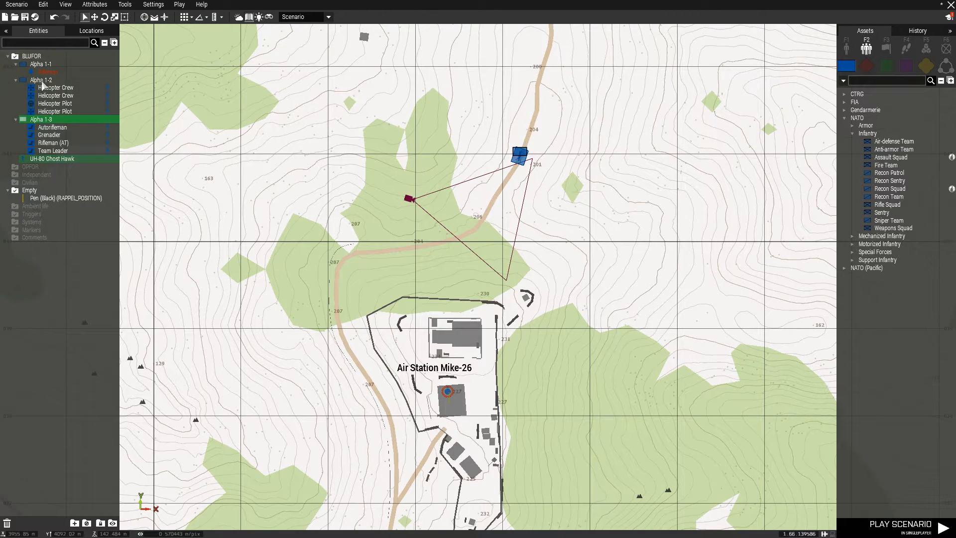
Give helicopter group Alpha 1-2 Move waypoints, the last beside the rooftop building.
left_click(40, 80)
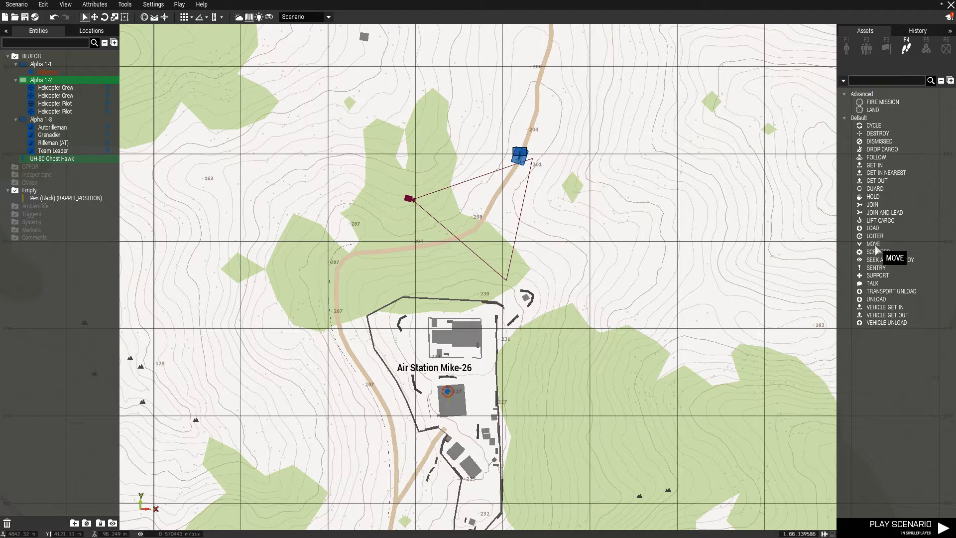
left_click(873, 243)
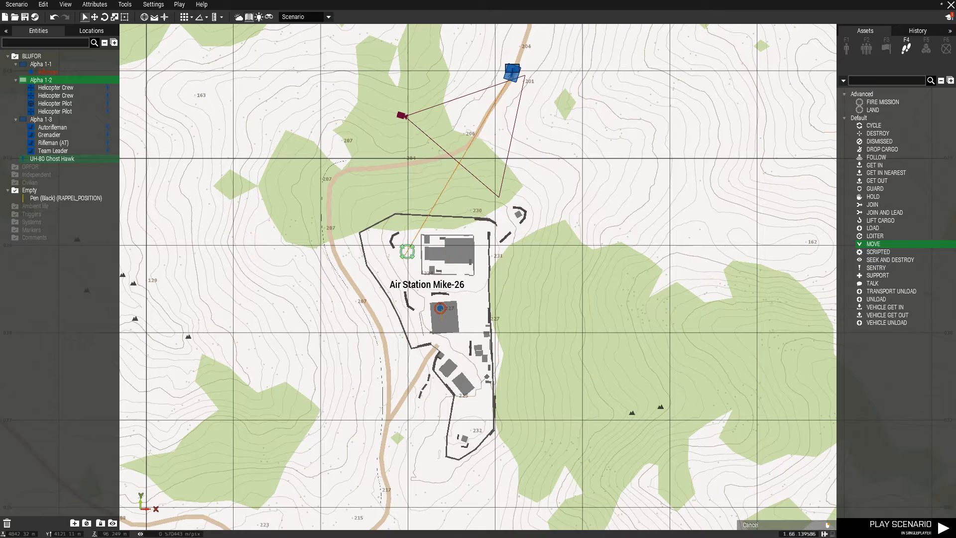
left_click_drag(404, 250, 484, 293)
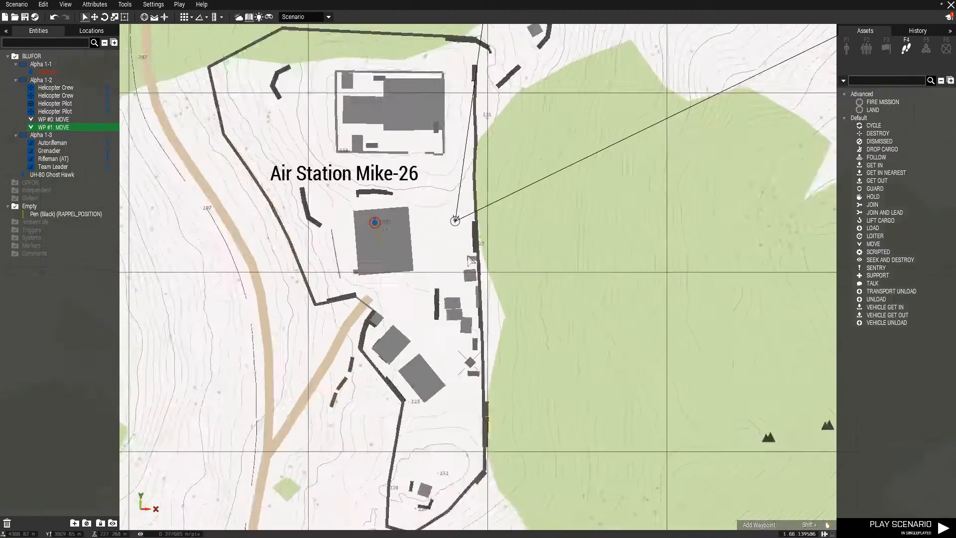
scroll("down", 3)
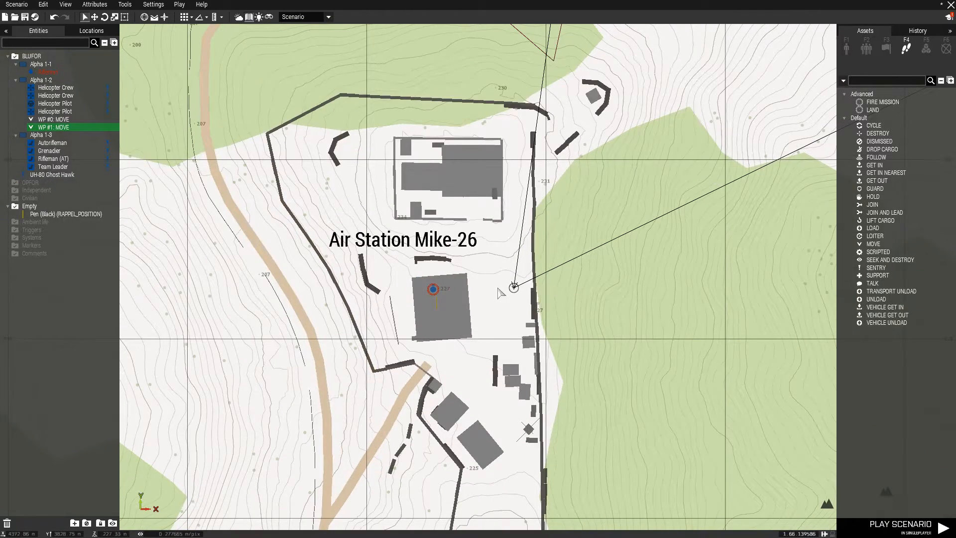
mouse_move(513, 287)
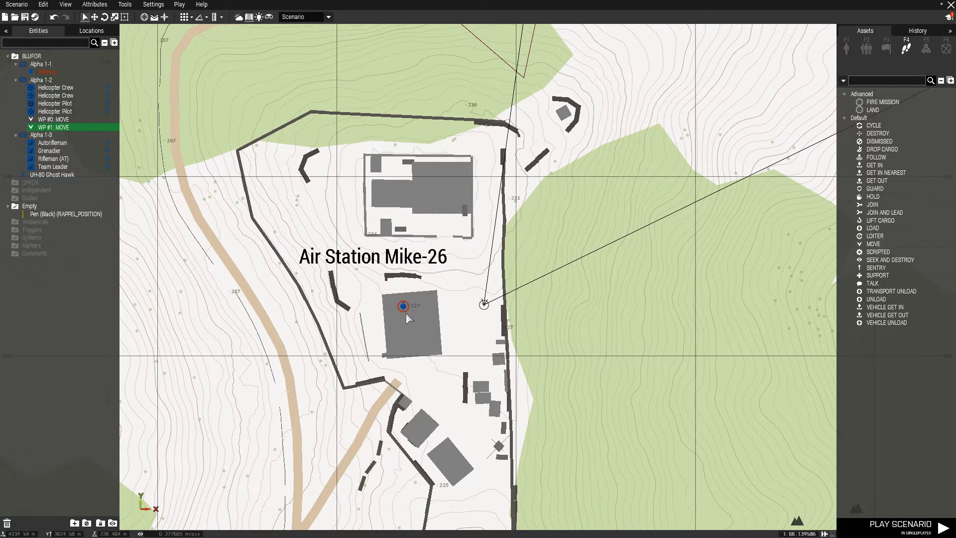
mouse_move(483, 303)
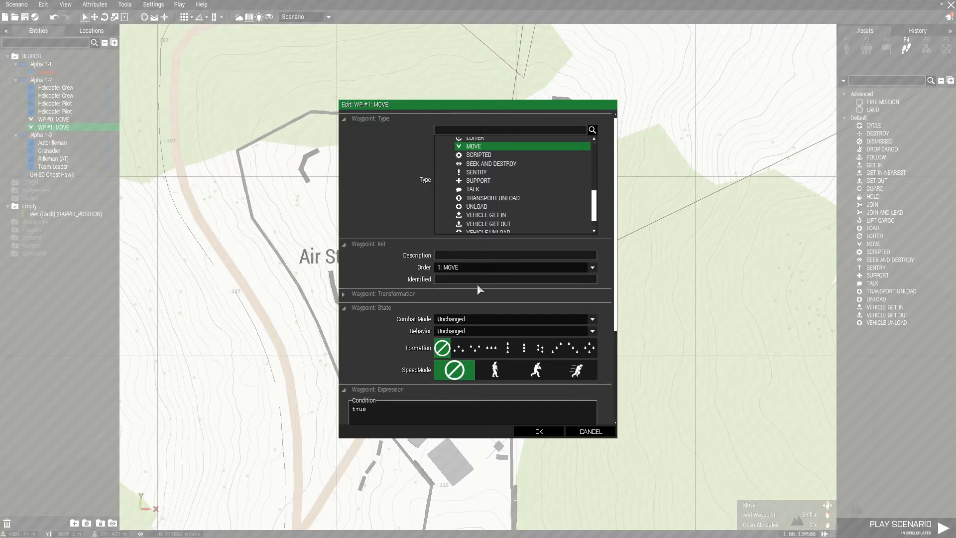
Set waypoint #1 On Activation to [HELI_NAME,RAPPEL_HEIGHT,POSITION_ASL] call AR_Rappel_All_Cargo.
left_click(472, 145)
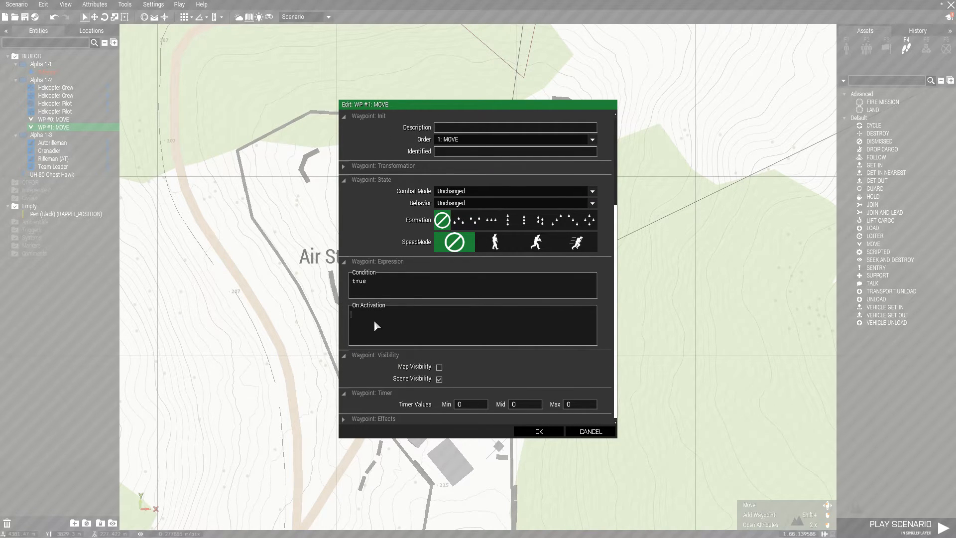
type("[HELI_NAME,RAPPEL_HEIGHT,POSITION_ASL] call AR_Rappel_All_Cargo")
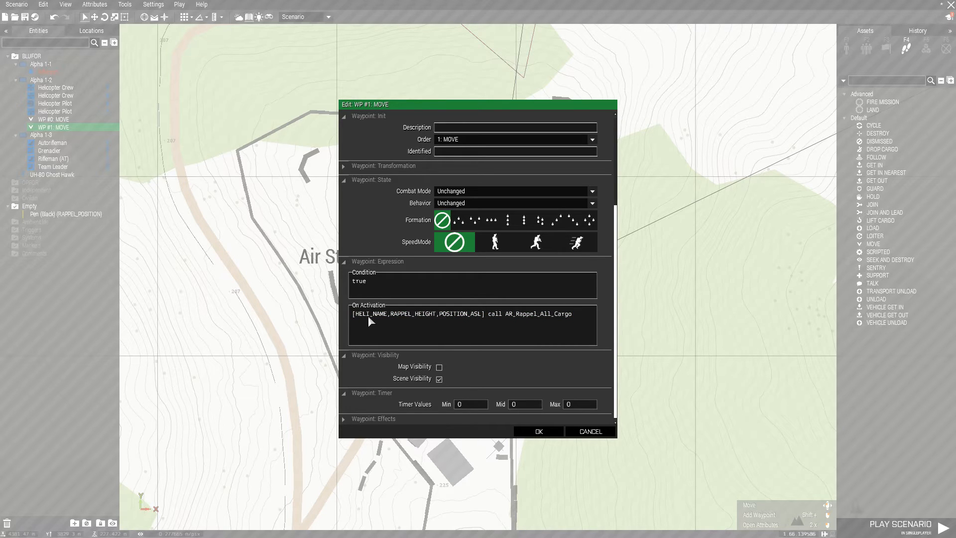
mouse_move(382, 319)
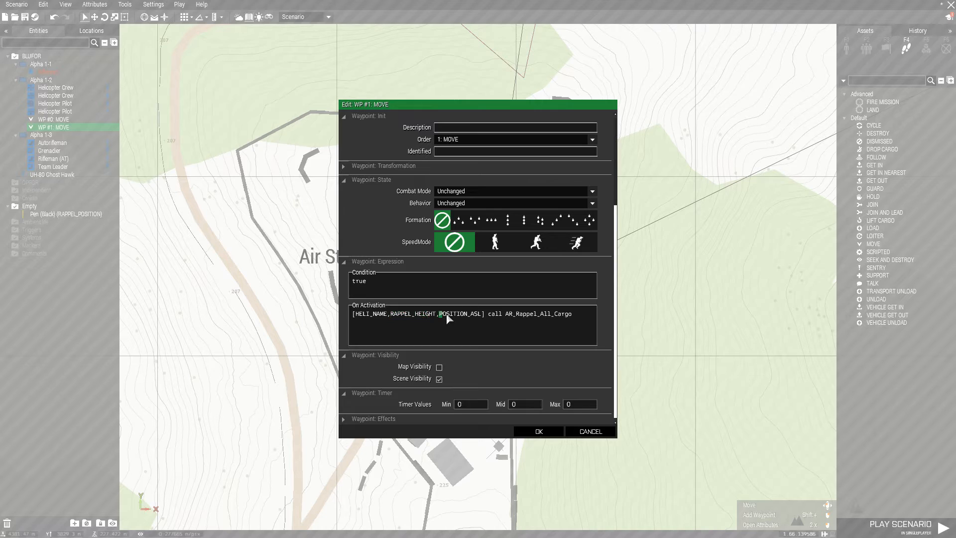
mouse_move(368, 312)
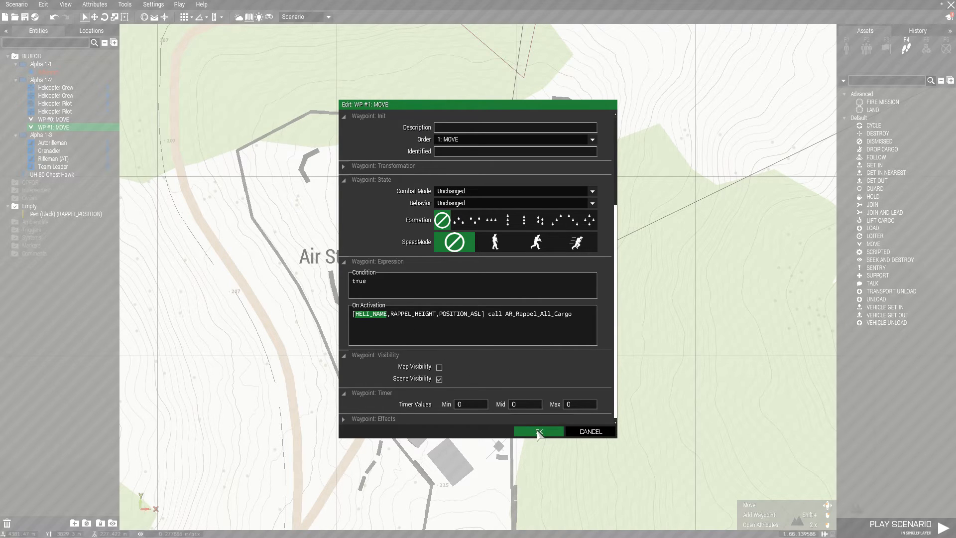
left_click(536, 431)
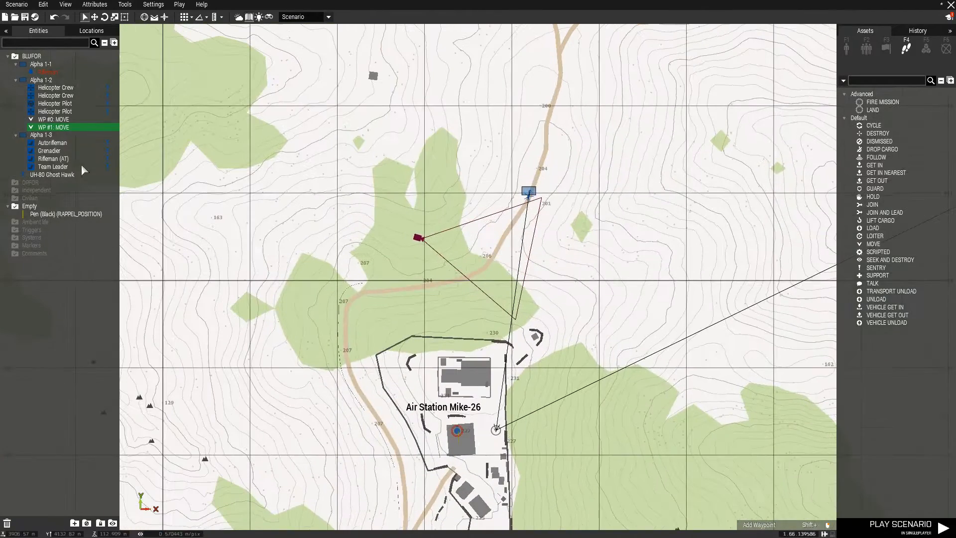
Confirm the UH-80 Ghost Hawk's attributes carry the variable name H1.
left_click(52, 175)
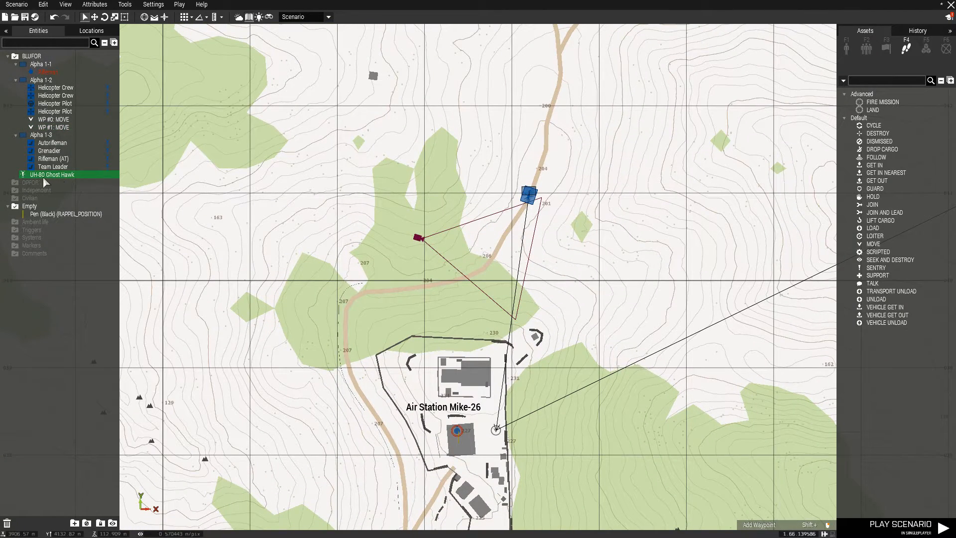
double_click(51, 174)
type("H1")
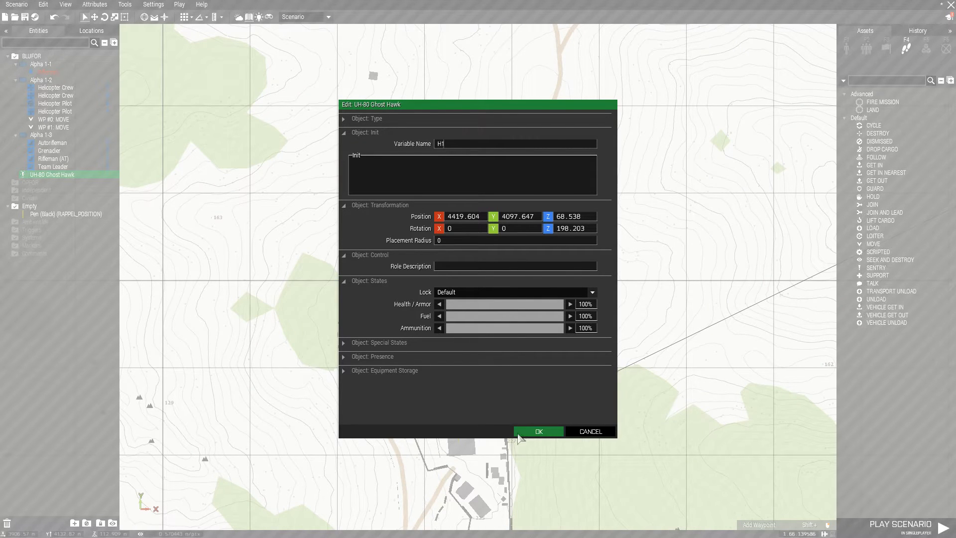
left_click(536, 431)
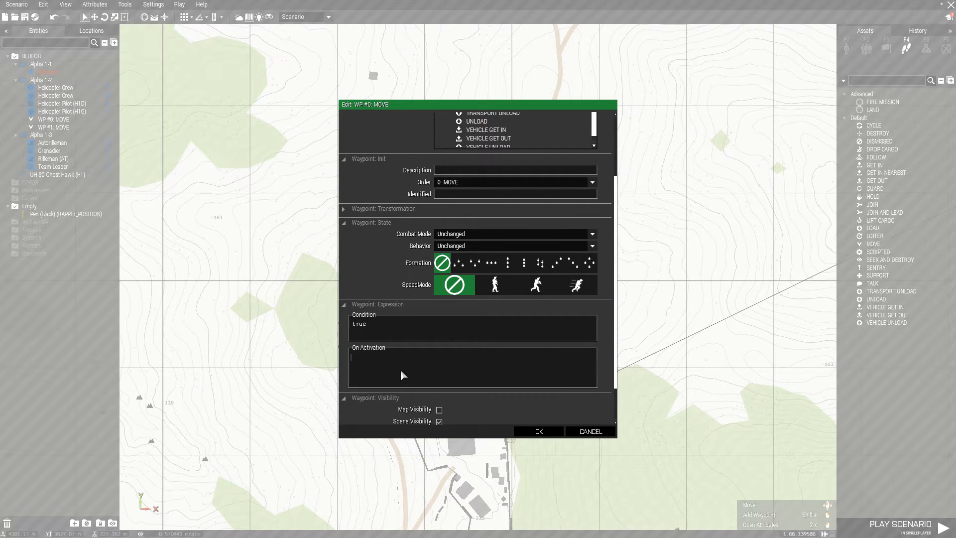
Set WP #0 On Activation to [H1,30,getPosASL RAPPEL_POSITION] call AR_Rappel_All_Cargo.
type("[HELI_NAME,RAPPEL_HEIGHT,POSITION_ASL] call AR_Rappel_All_Cargo")
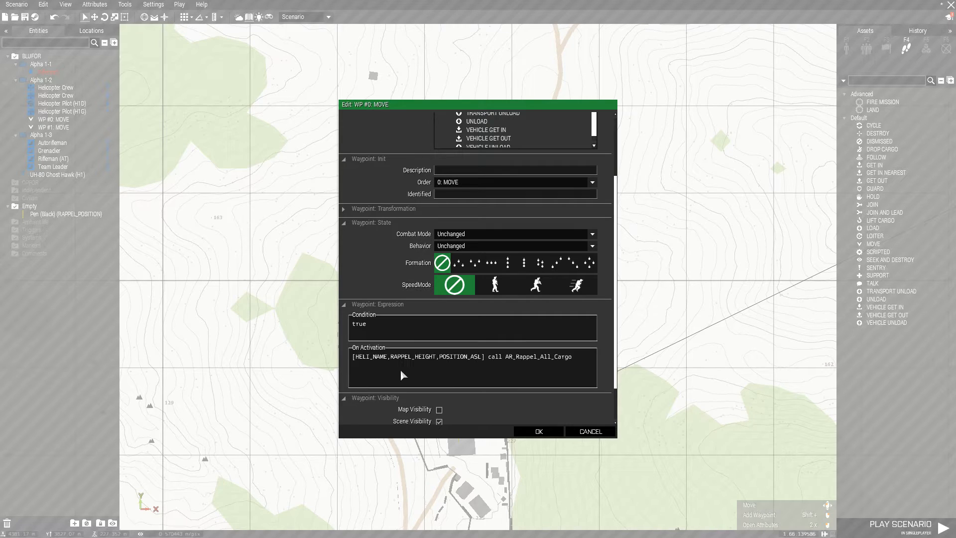
mouse_move(372, 364)
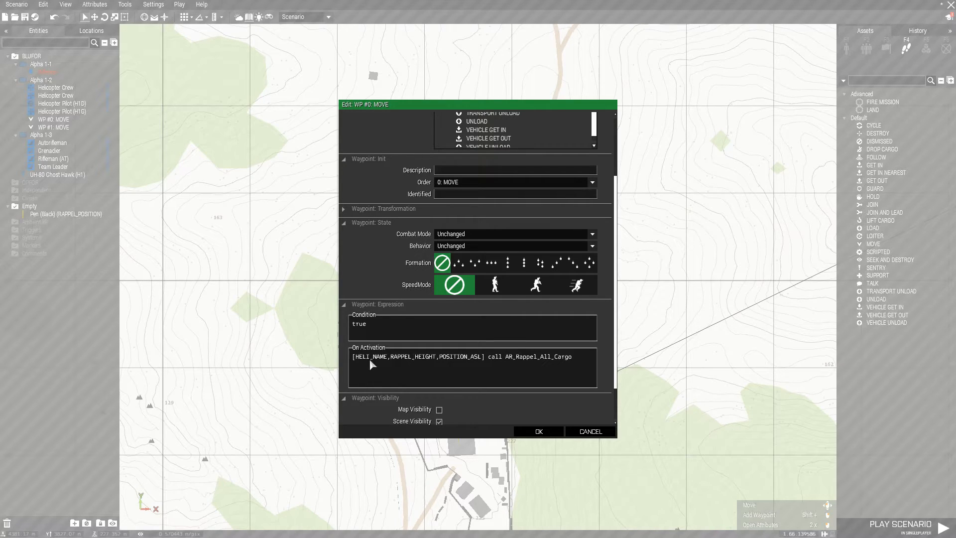
double_click(366, 356)
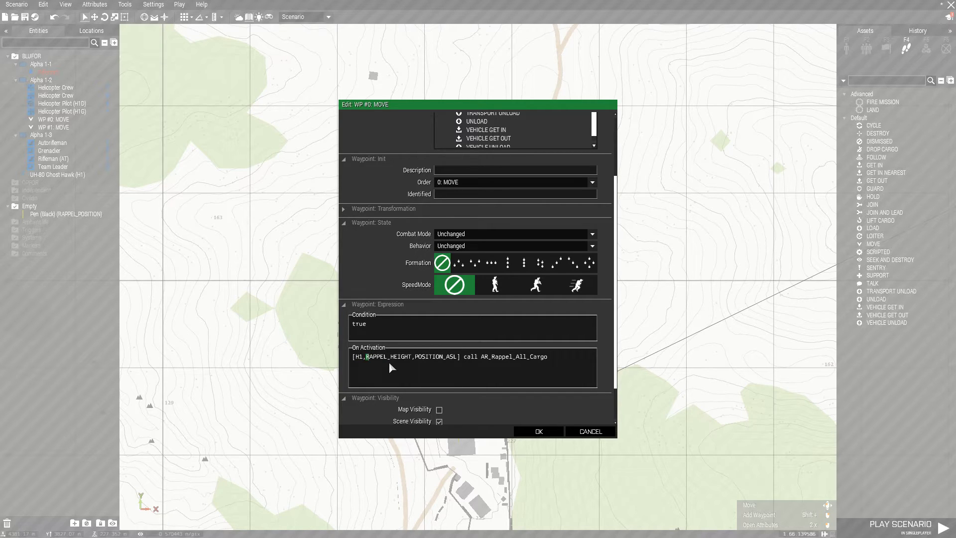
double_click(388, 356)
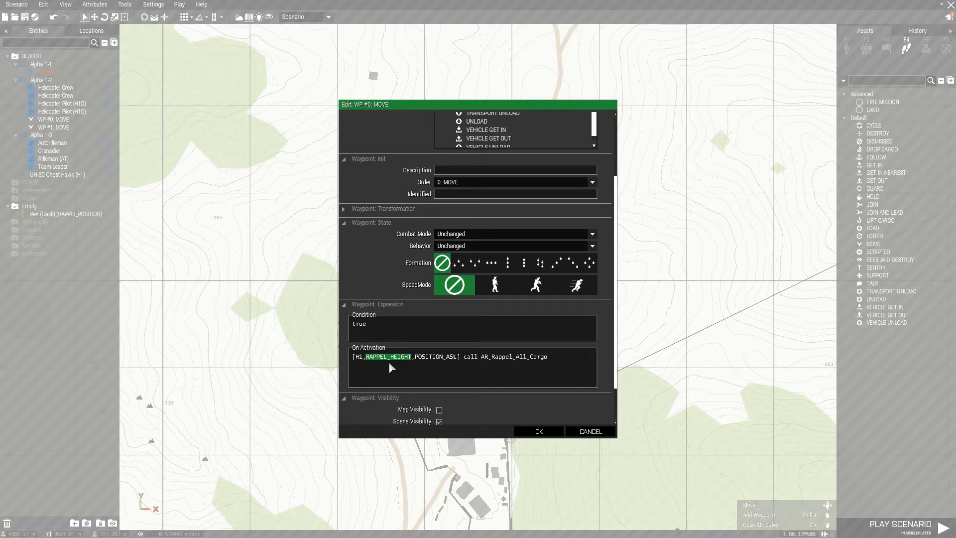
type("30")
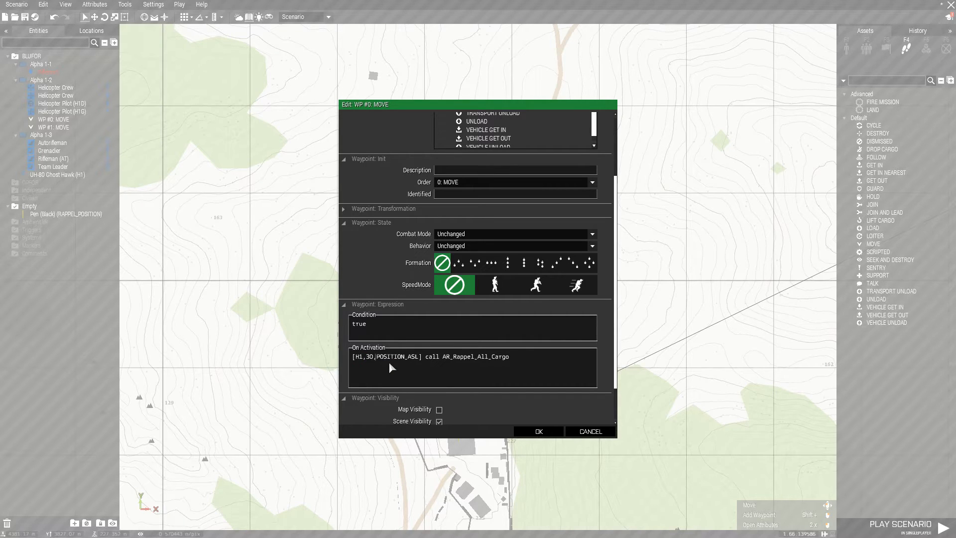
double_click(395, 356)
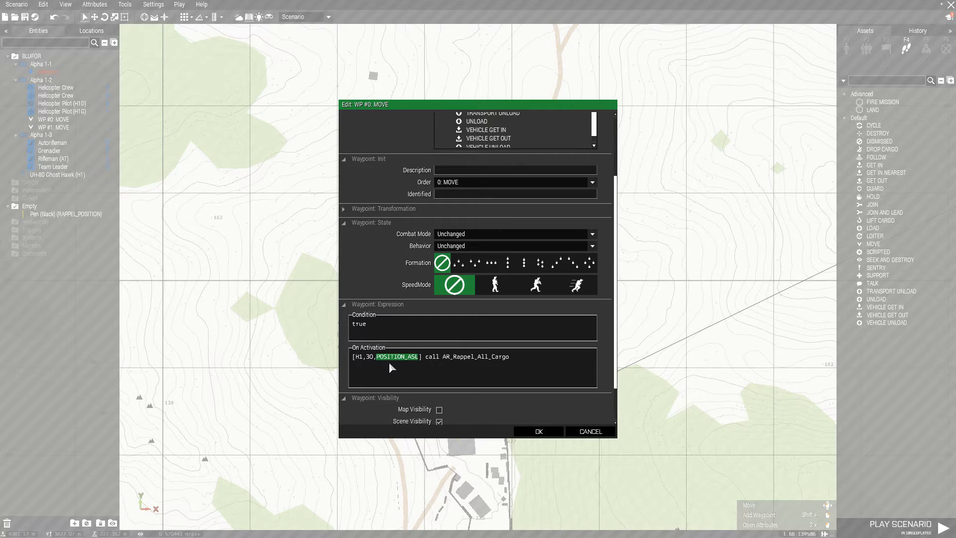
key("Delete")
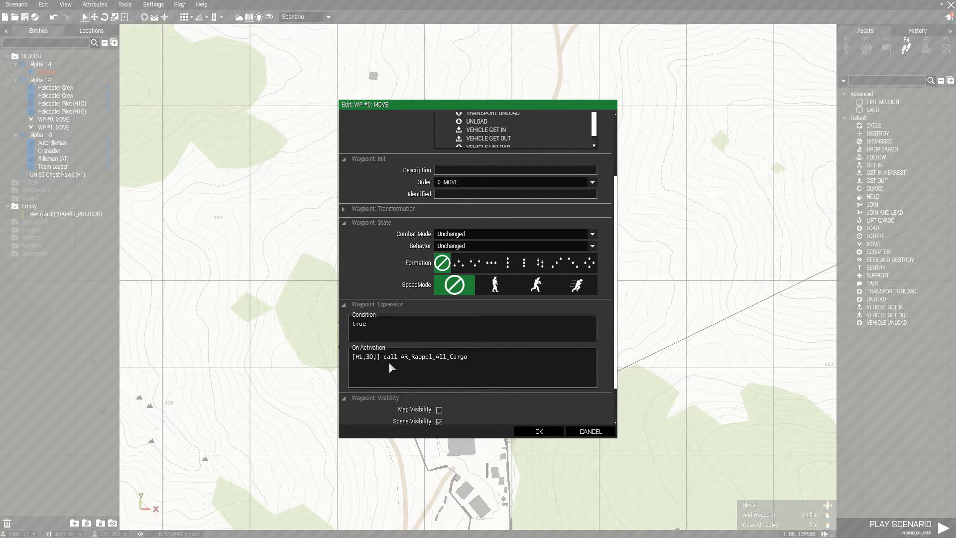
type("getPosASL")
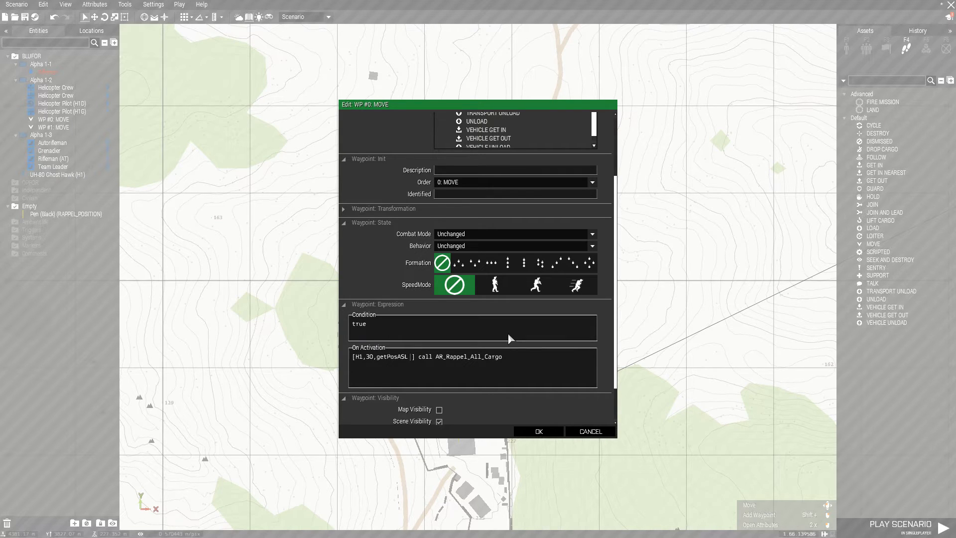
type("RAPPEL_POSITION")
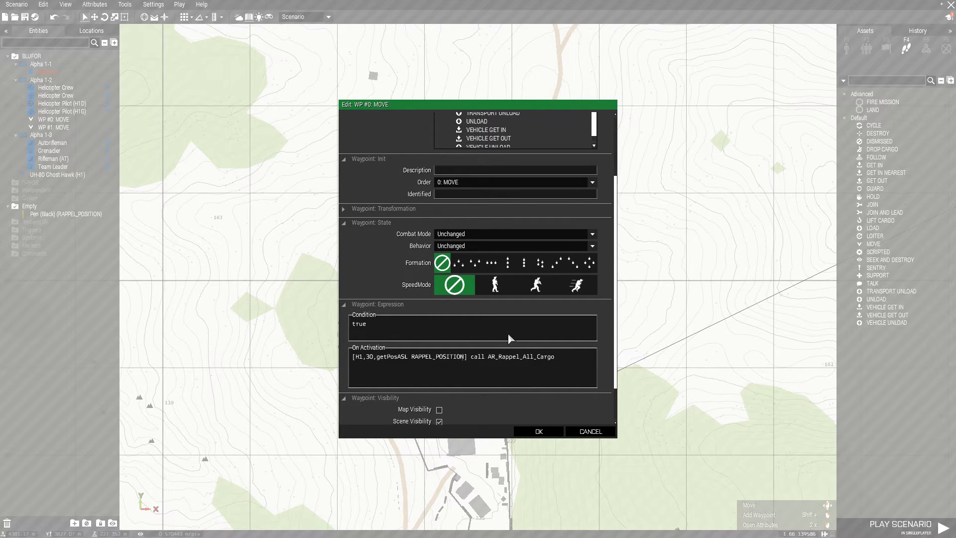
mouse_move(530, 445)
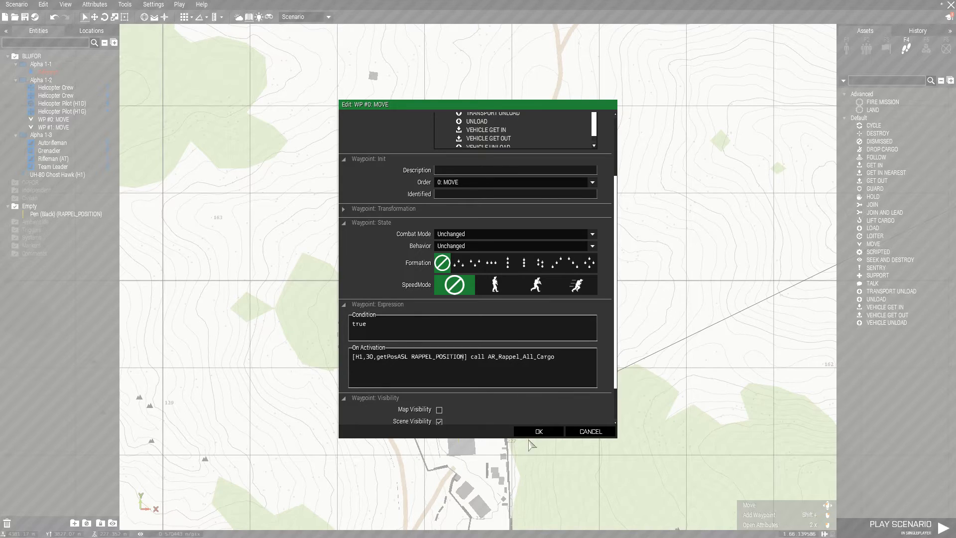
left_click(536, 431)
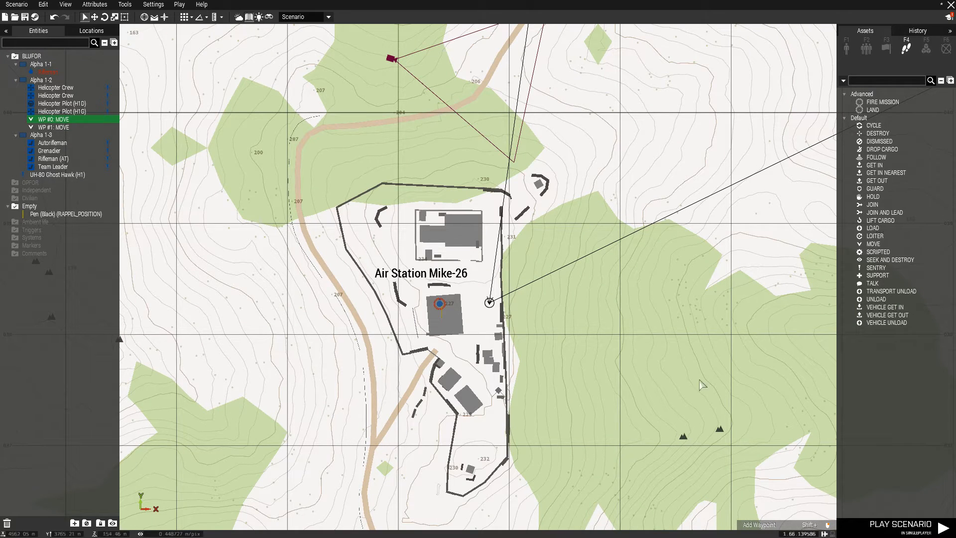
Launch the scenario to test the rappel insertion.
left_click(901, 523)
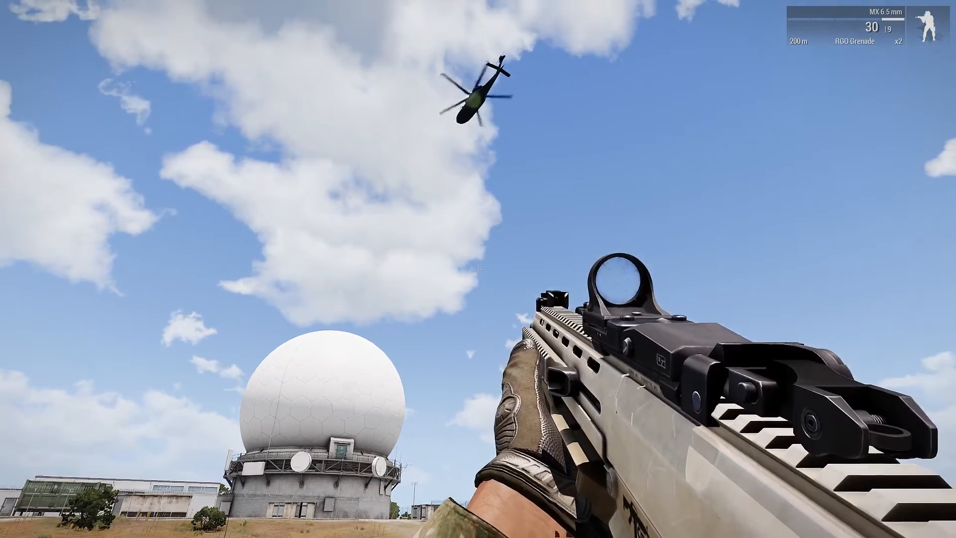
mouse_move(477, 269)
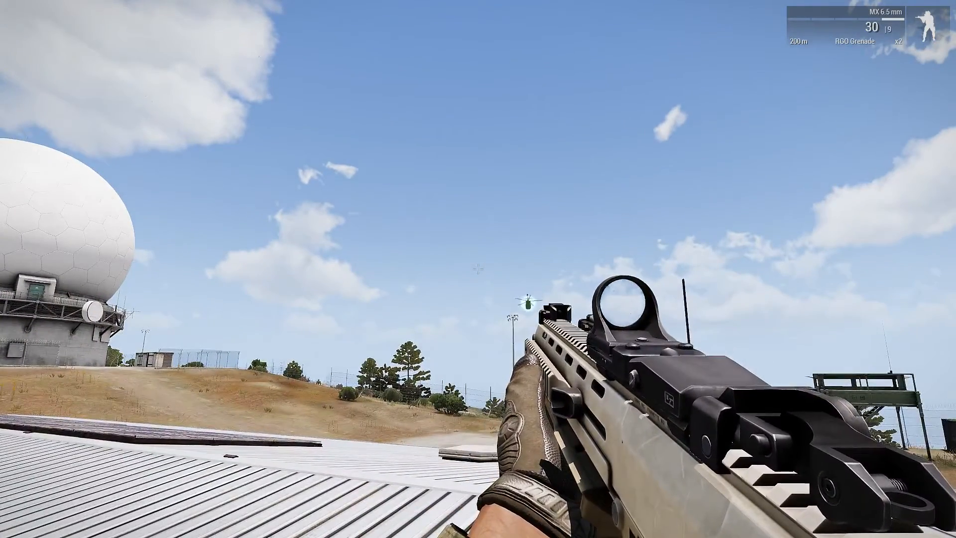
End the test run and return to the Eden Editor.
key("Escape")
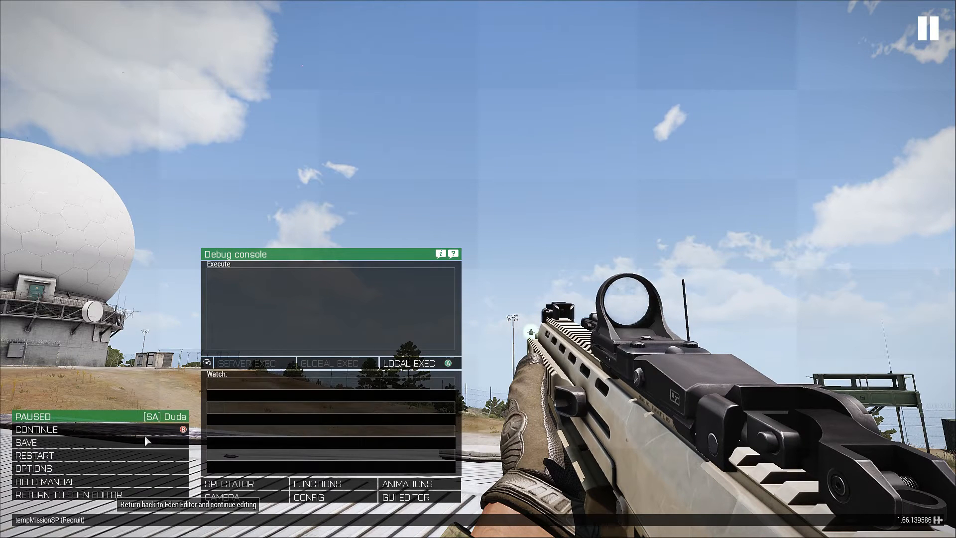
left_click(71, 495)
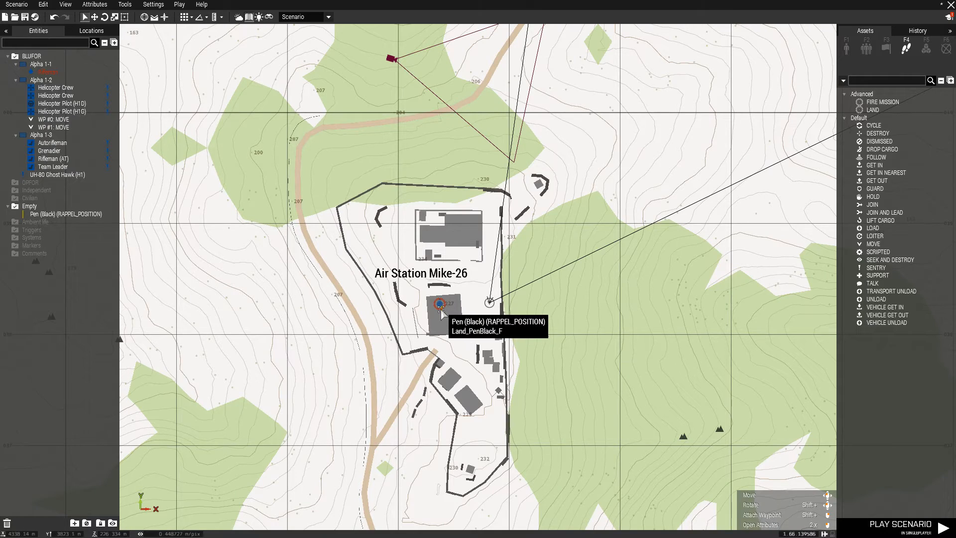
Select waypoint WP #0 to nudge it toward the RAPPEL_POSITION marker.
left_click(442, 304)
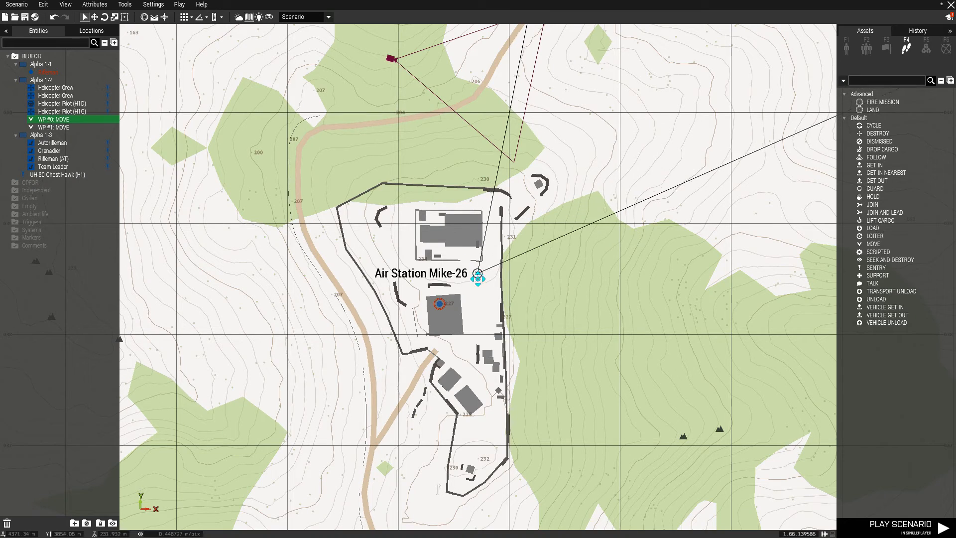
Shorten WP #0's On Activation to [H1] call AR_Rappel_All_Cargo and run the scenario again.
double_click(54, 119)
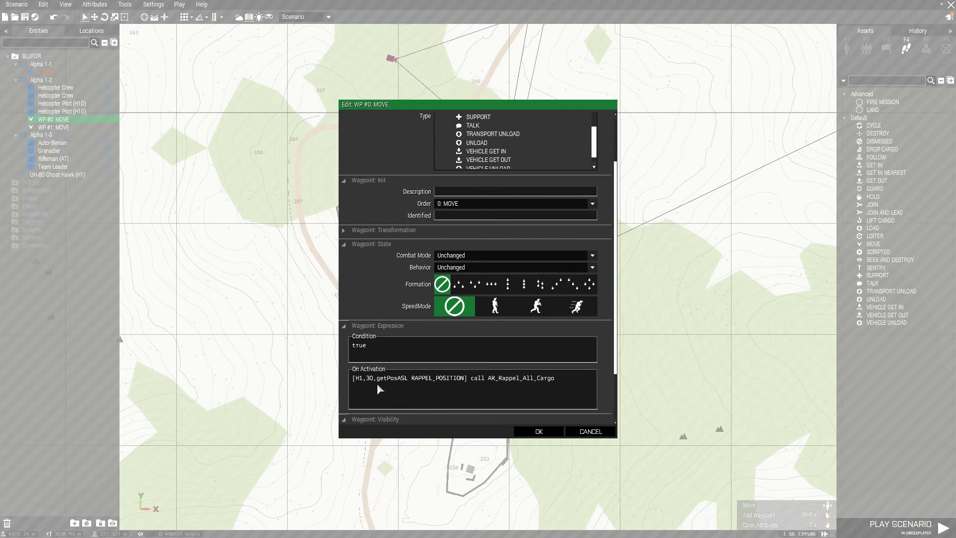
left_click_drag(379, 378, 460, 379)
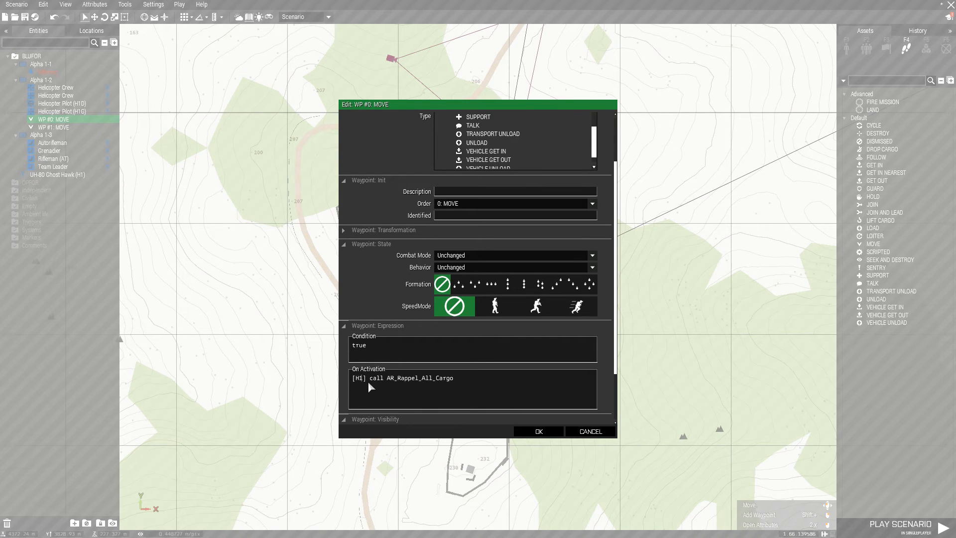
mouse_move(469, 100)
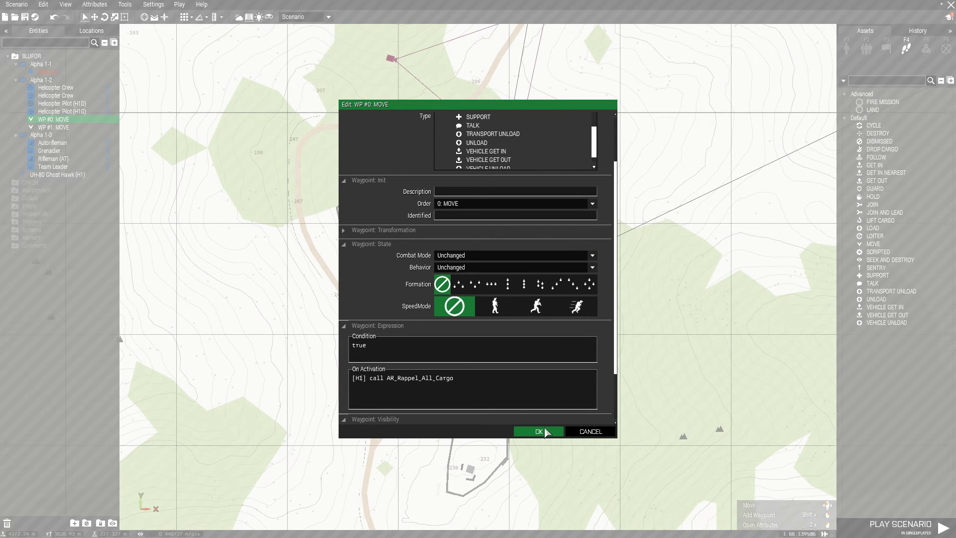
left_click(537, 431)
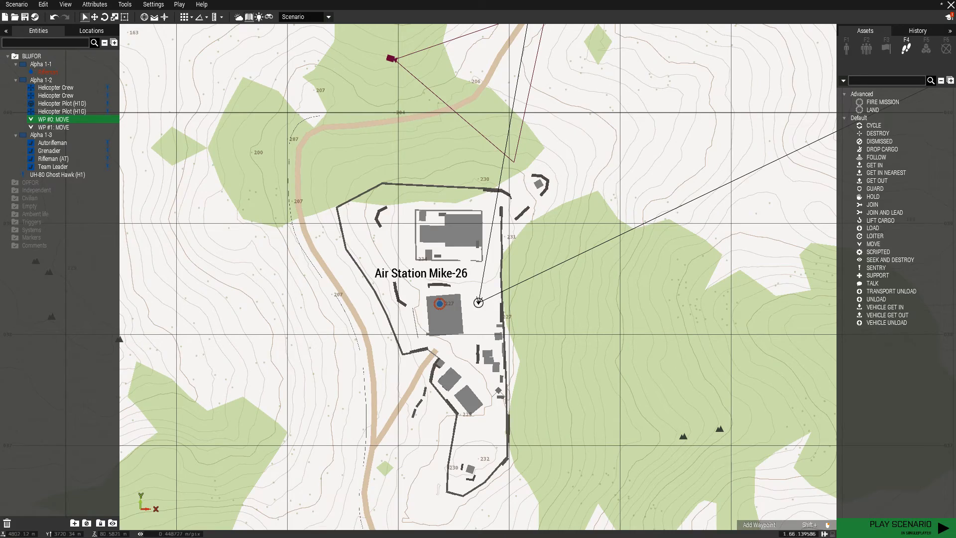
left_click(901, 525)
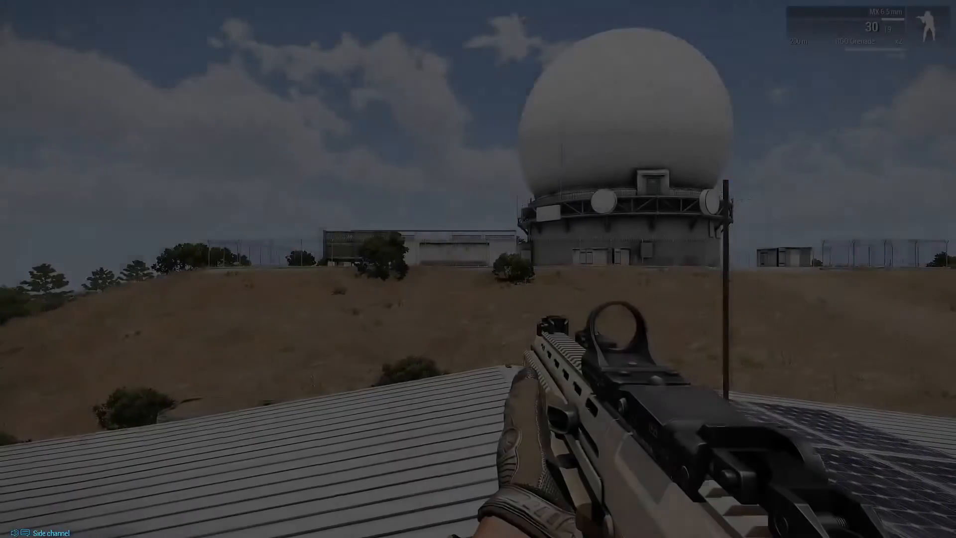